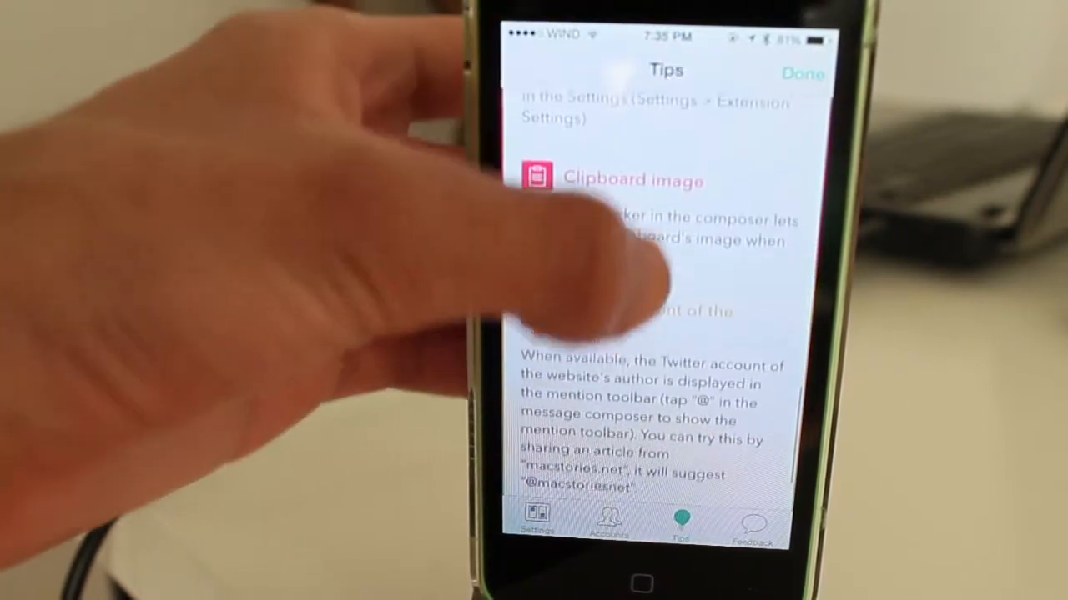
- Browse the Themes list in Timepage
{"action": "scroll", "scroll_direction": "up", "scroll_amount": 3}
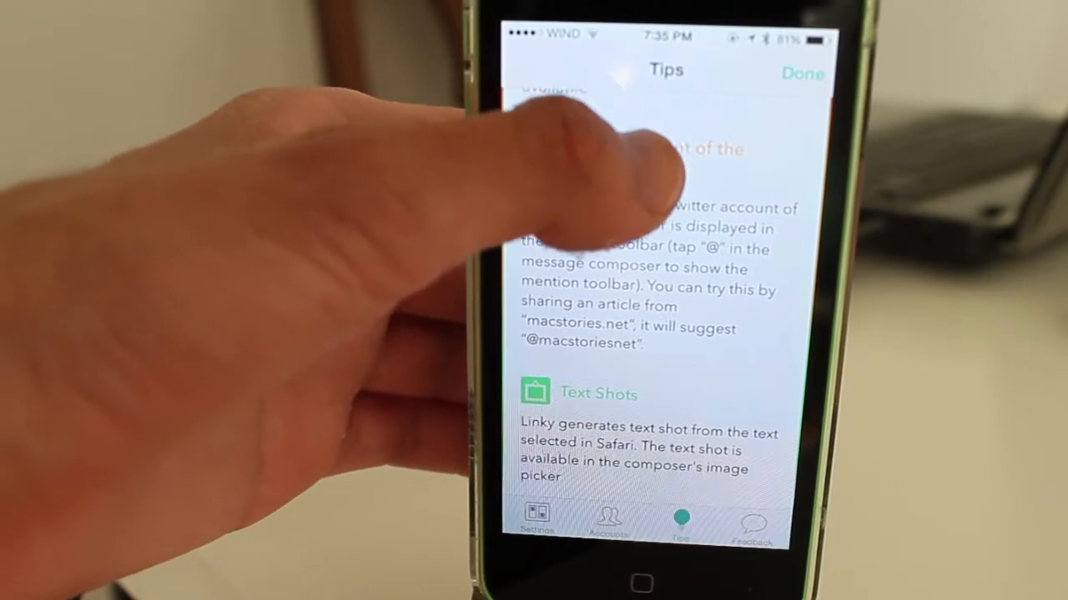
{"action": "scroll", "scroll_direction": "up", "scroll_amount": 3}
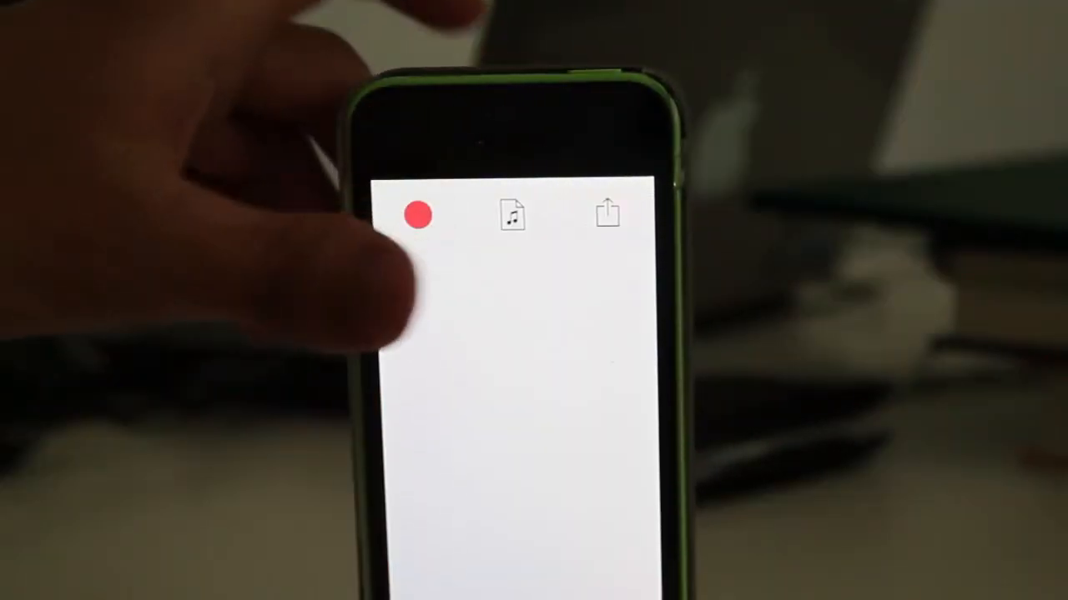
{"action": "left_click", "coordinate": [419, 215]}
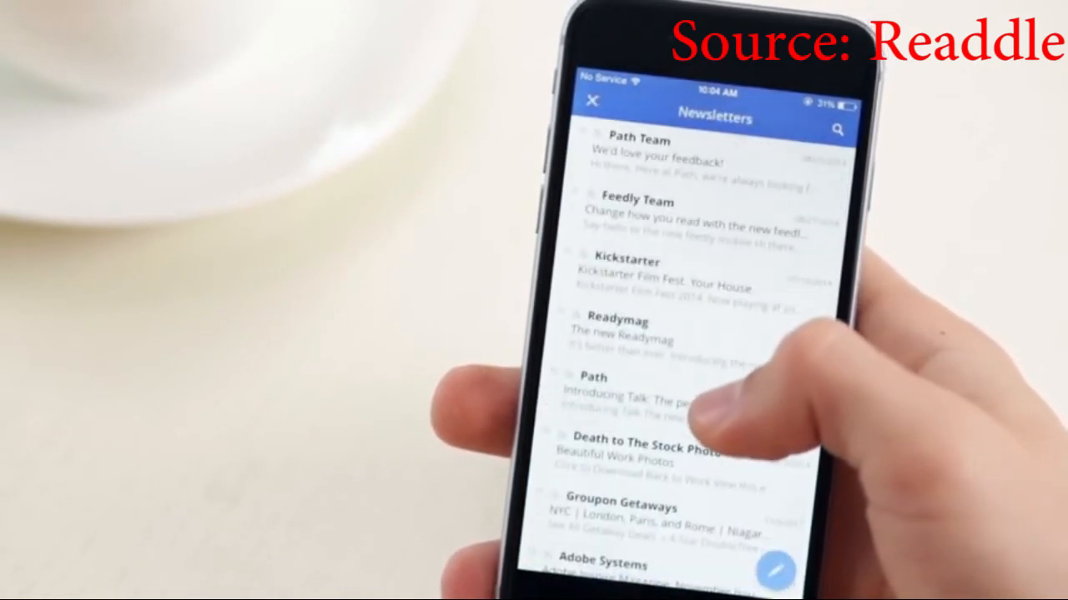
{"action": "scroll", "scroll_direction": "down", "scroll_amount": 3}
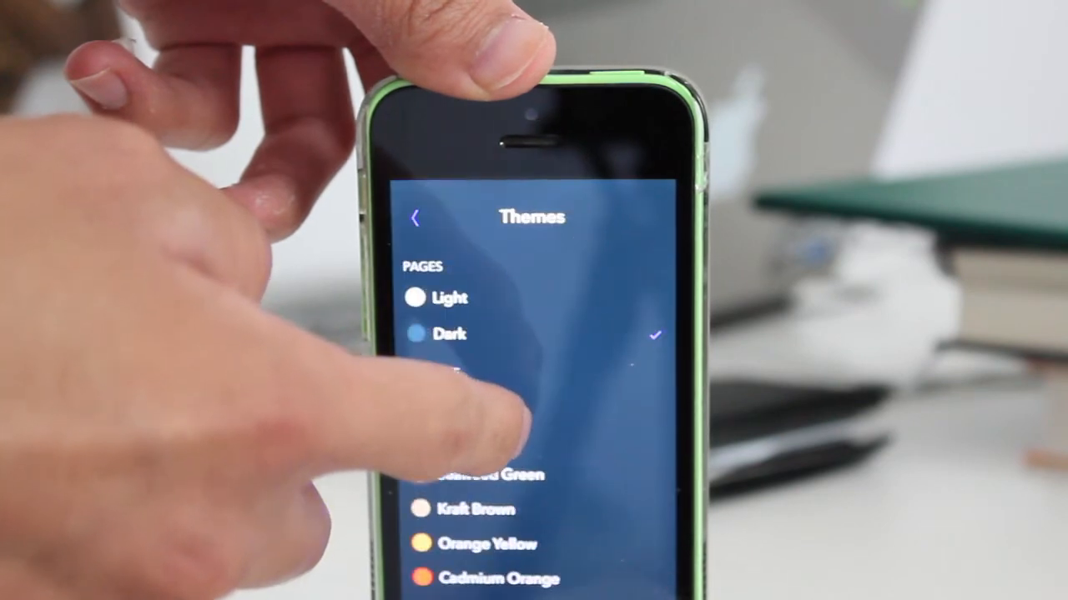
- Add an 11:30 AM–12:30 PM event and type the title 'Video'
{"action": "scroll", "scroll_direction": "up", "scroll_amount": 3}
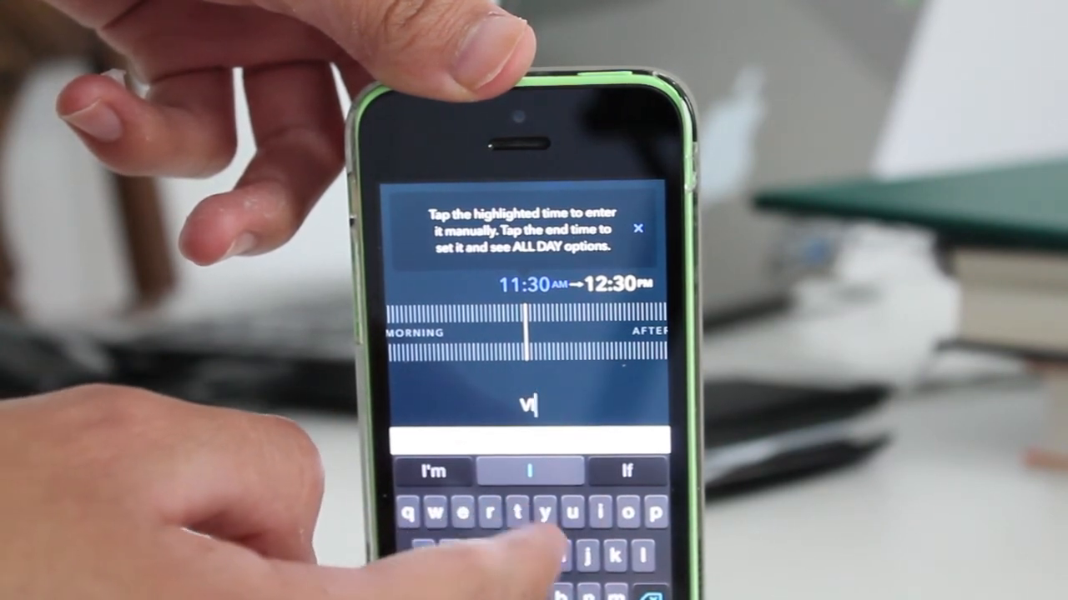
{"action": "type", "text": "d"}
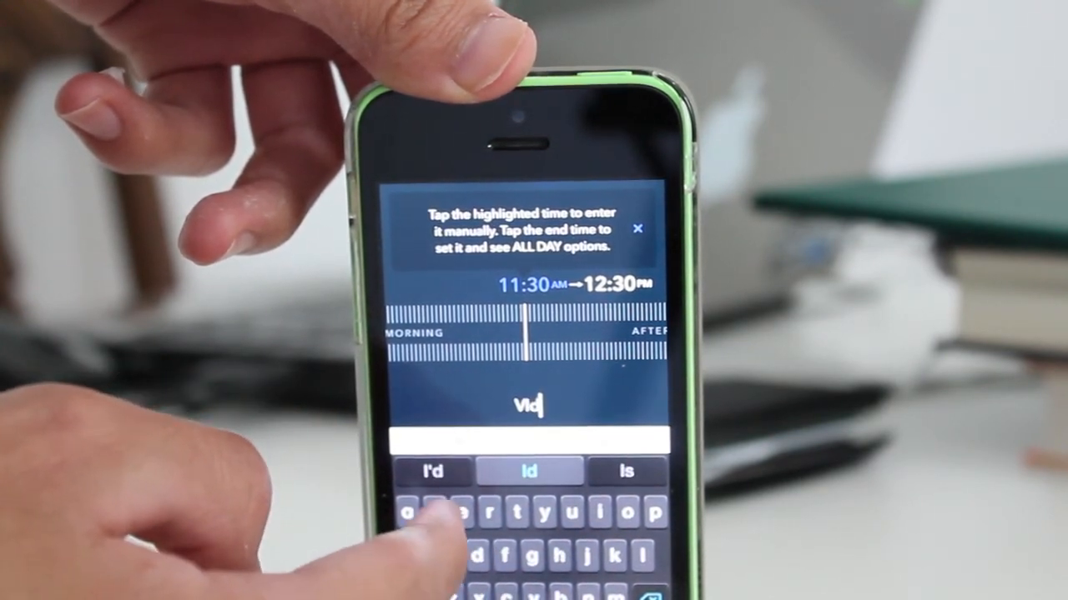
{"action": "type", "text": "e"}
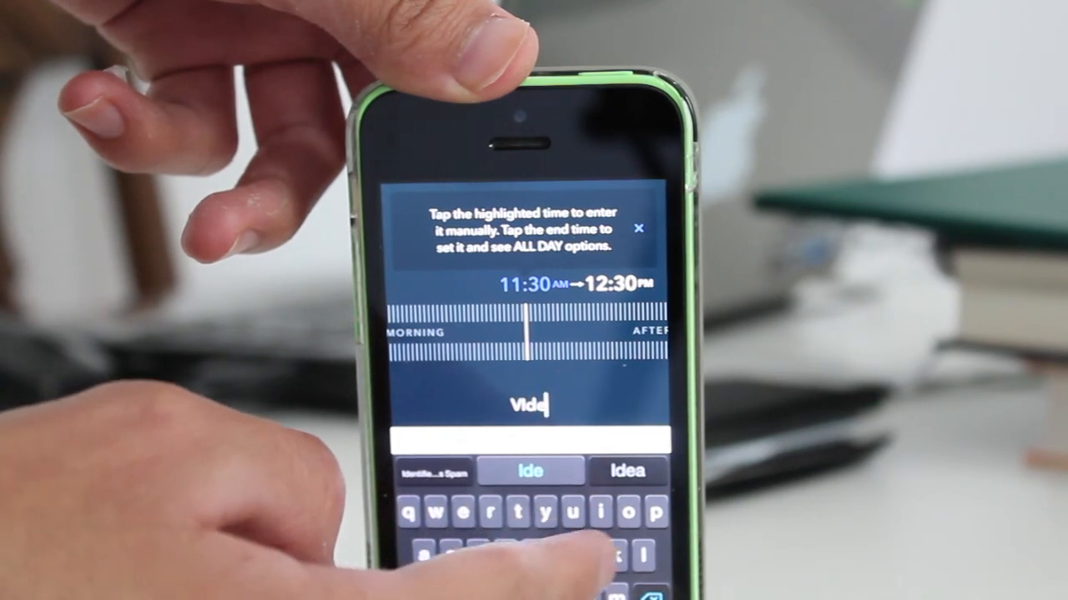
{"action": "type", "text": "o"}
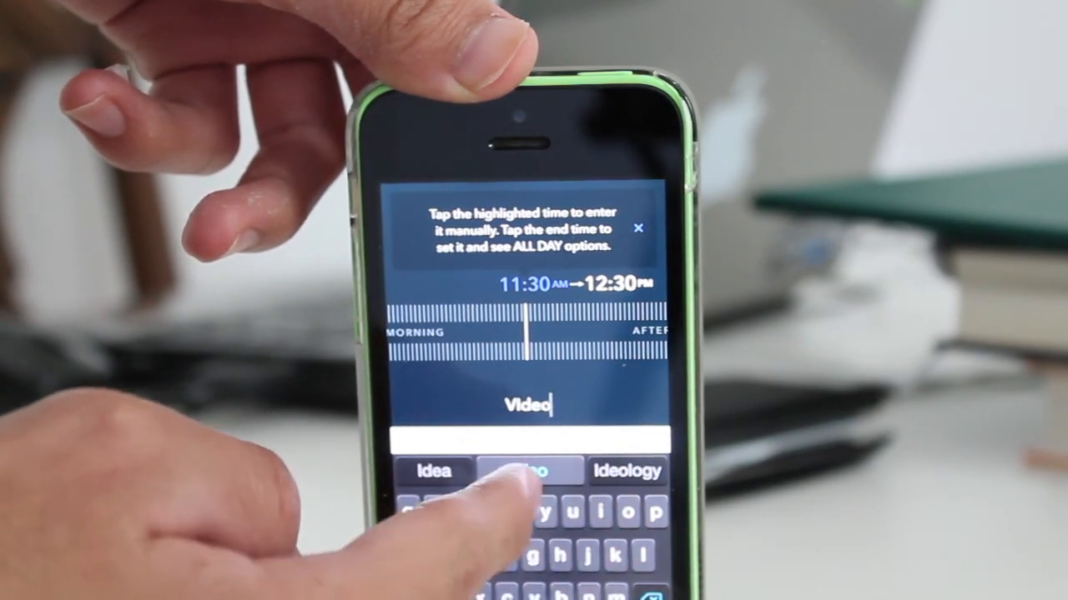